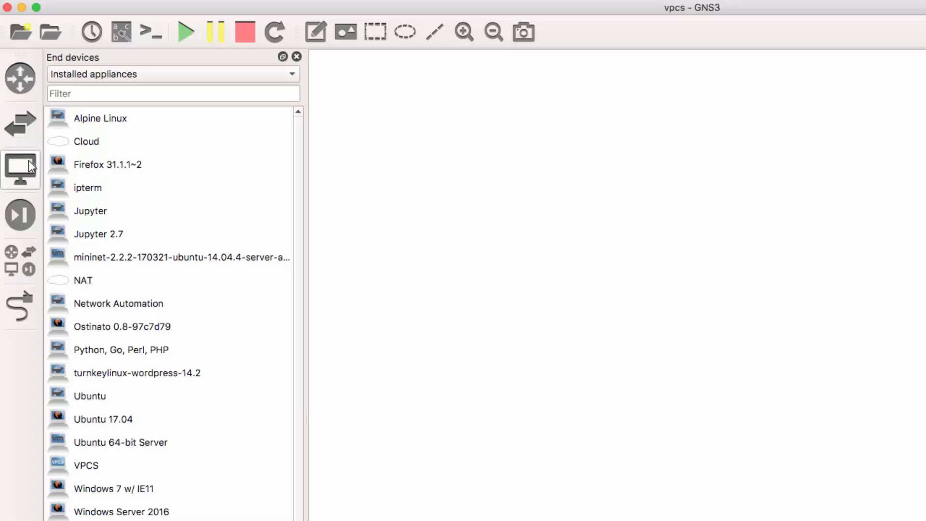
Step: Add a VPCS end device to the workspace, running on the GNS3 VM server
left_click(86, 465)
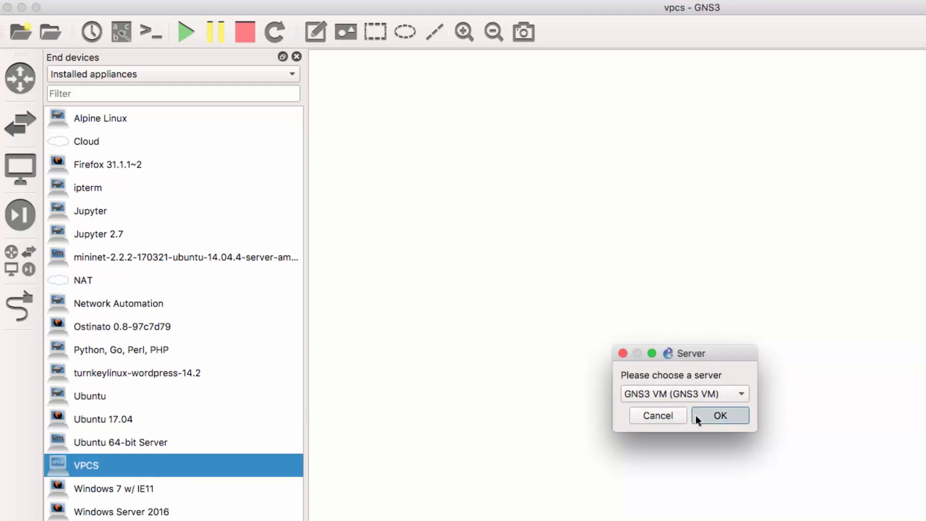
left_click(720, 414)
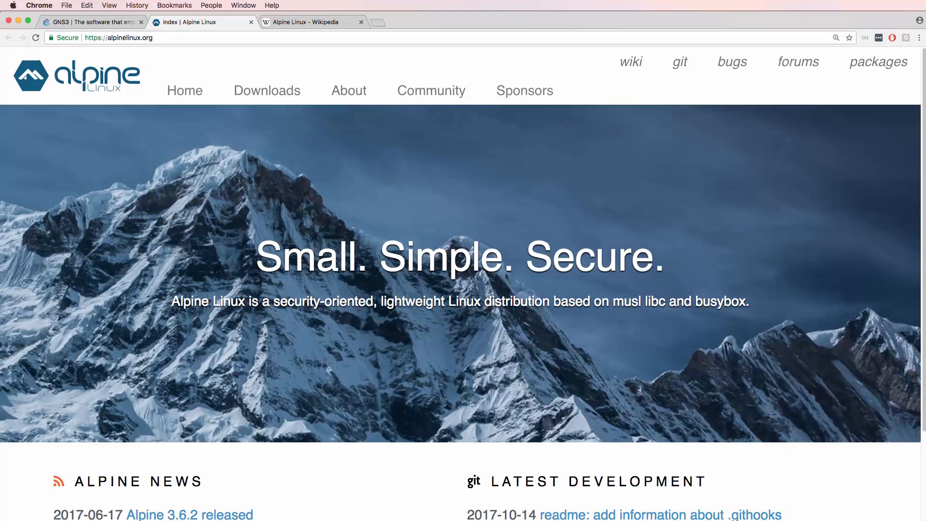
mouse_move(123, 5)
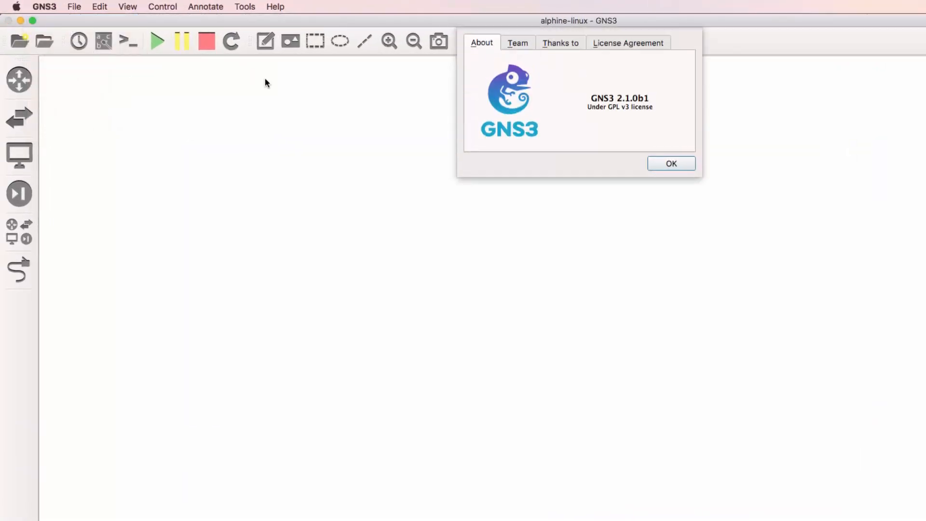
mouse_move(602, 114)
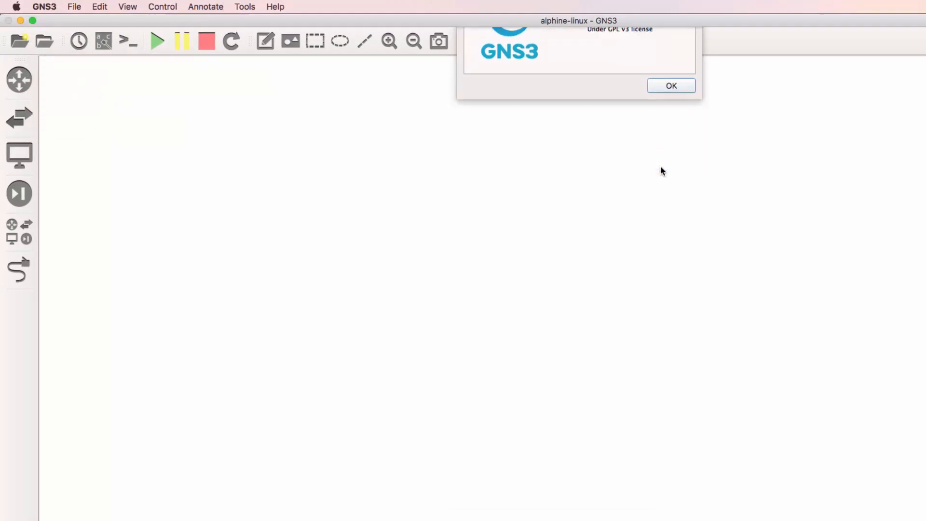
Step: Dismiss the About GNS3 version 2.1.0b1 window
left_click(670, 86)
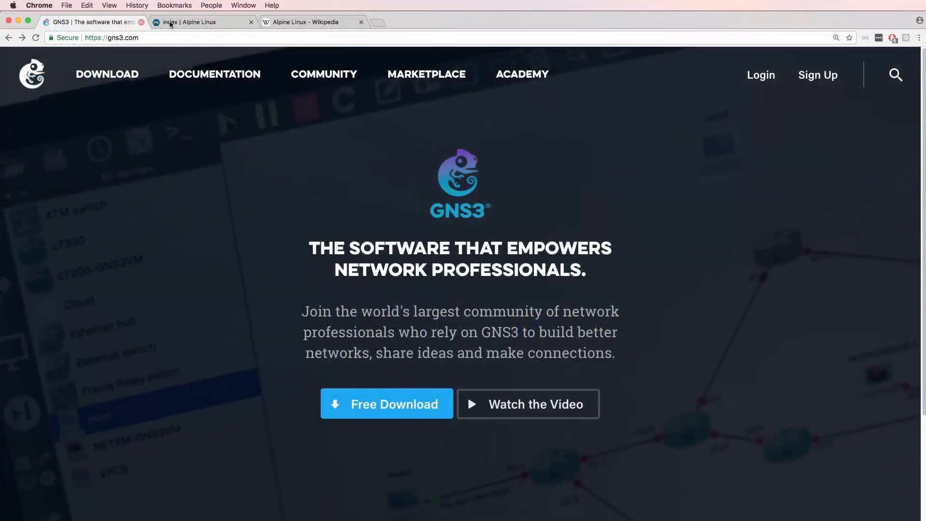
Step: Find the Alpine Linux appliance in the Marketplace by searching 'alpi' and download its template
left_click(426, 75)
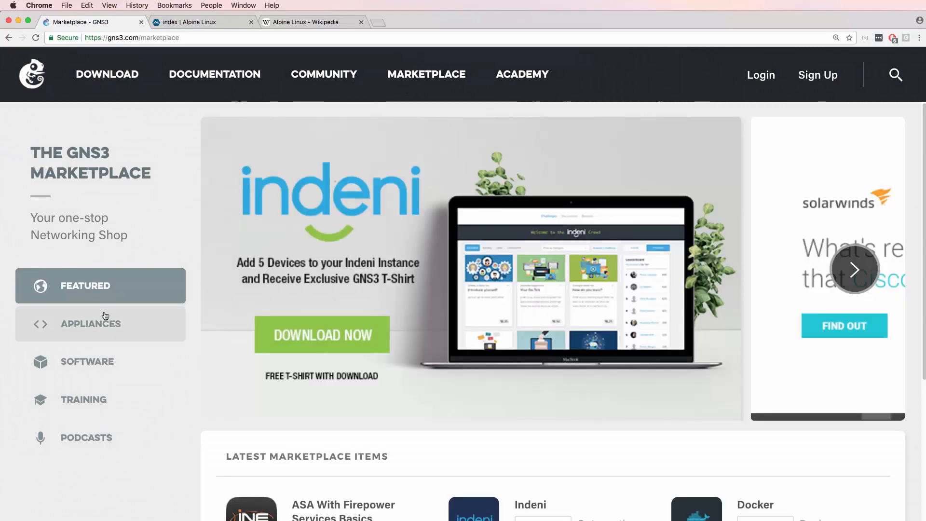
left_click(100, 324)
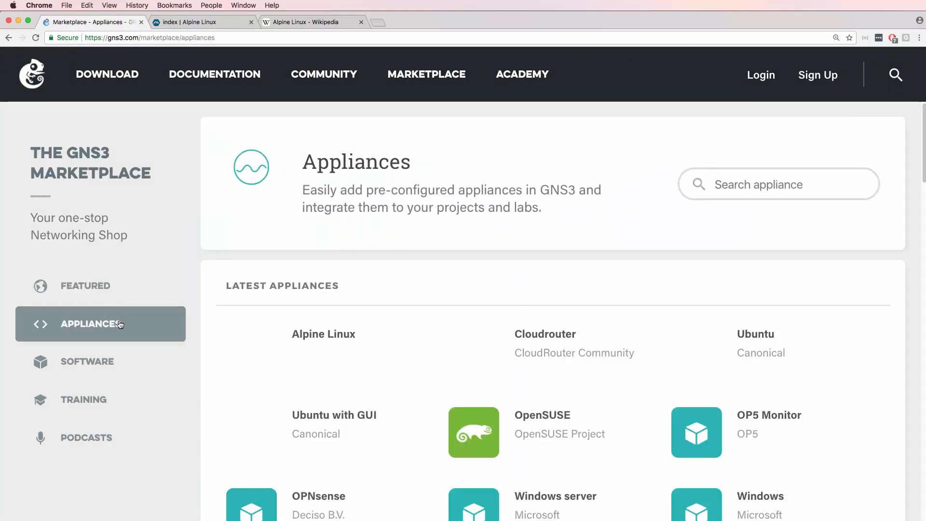
type("alpine")
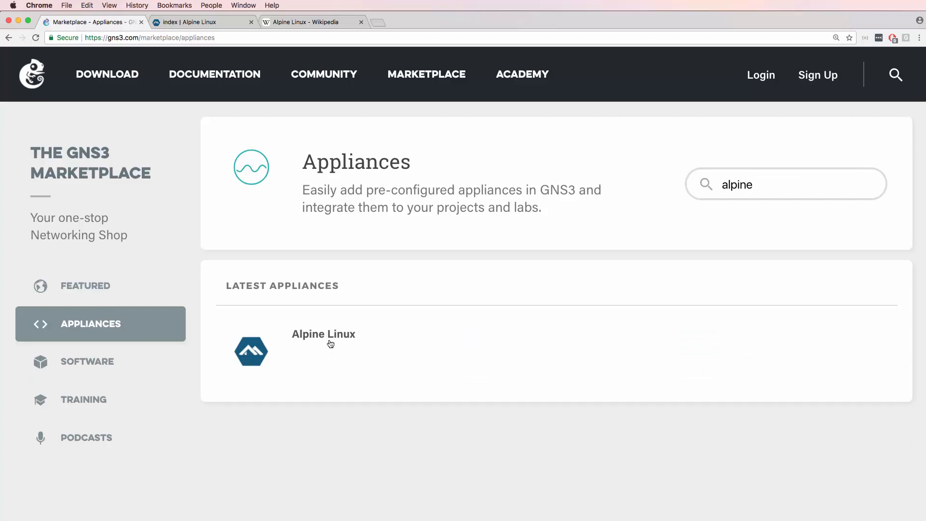
left_click(323, 334)
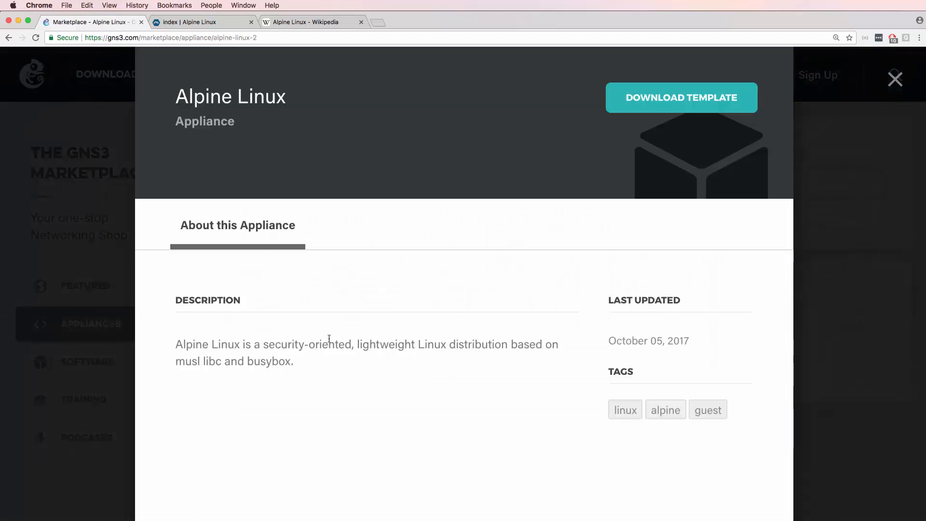
left_click(681, 97)
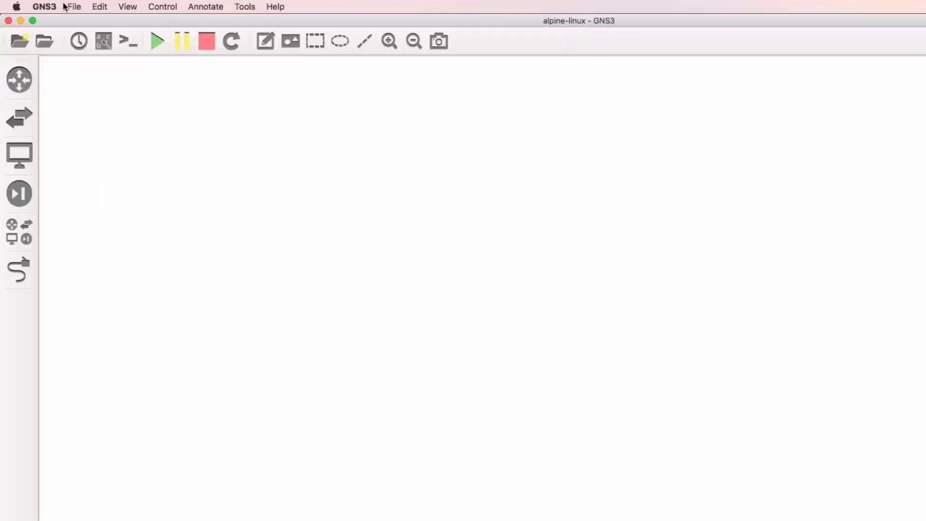
Step: Import the downloaded alpine-linux.gns3a appliance file and continue past its description
left_click(73, 7)
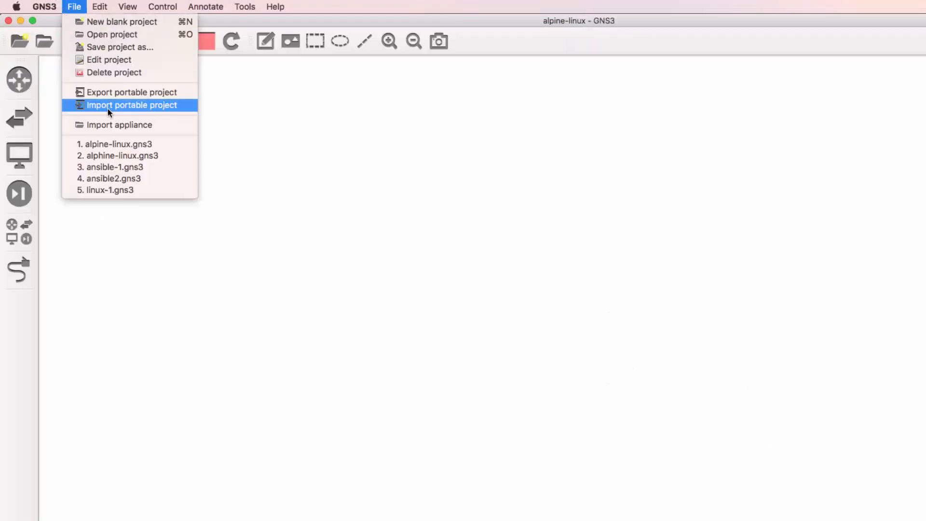
left_click(132, 105)
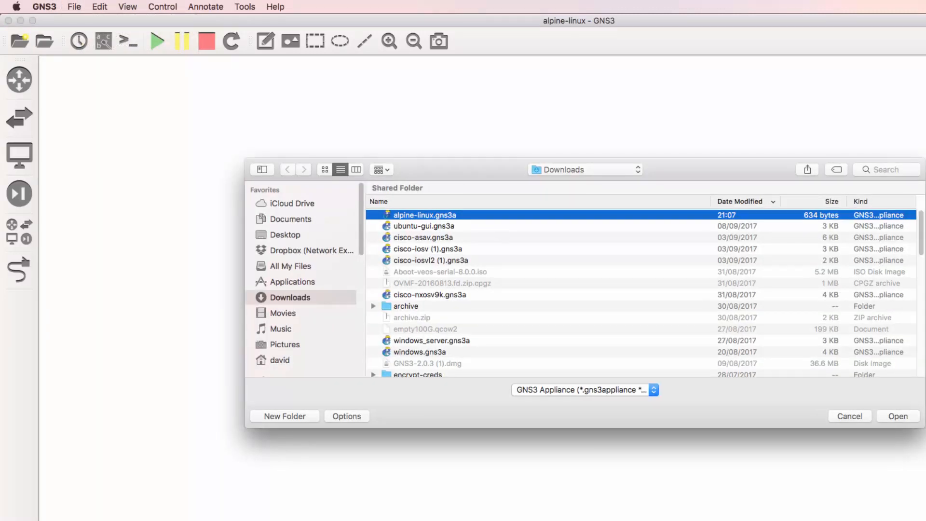
left_click(897, 415)
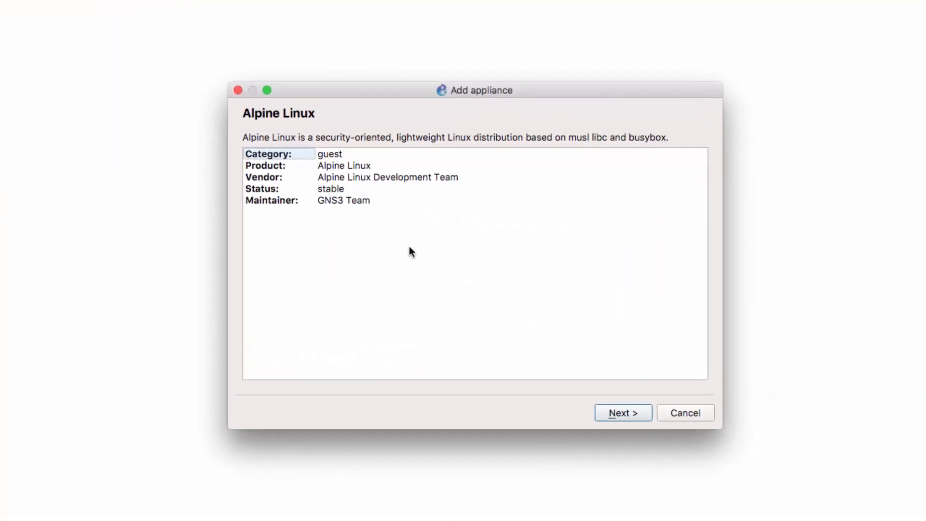
mouse_move(622, 411)
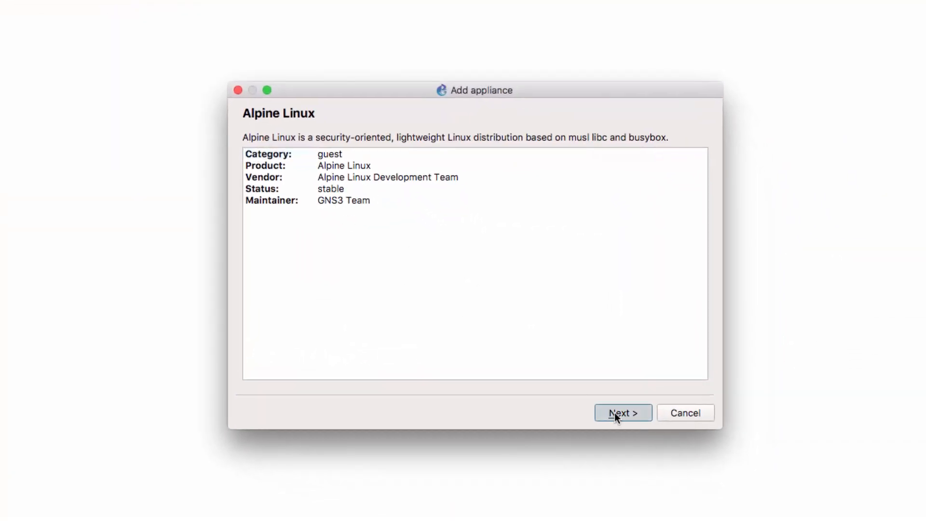
left_click(622, 412)
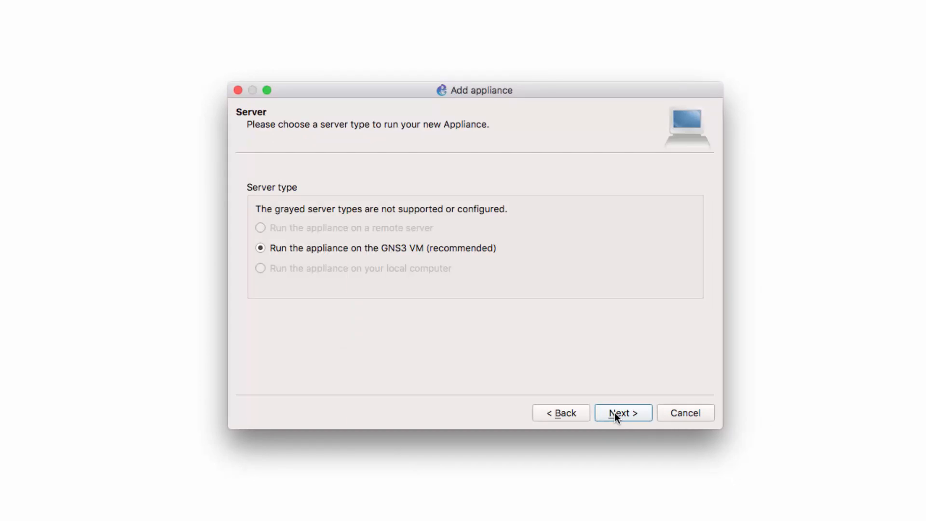
mouse_move(615, 418)
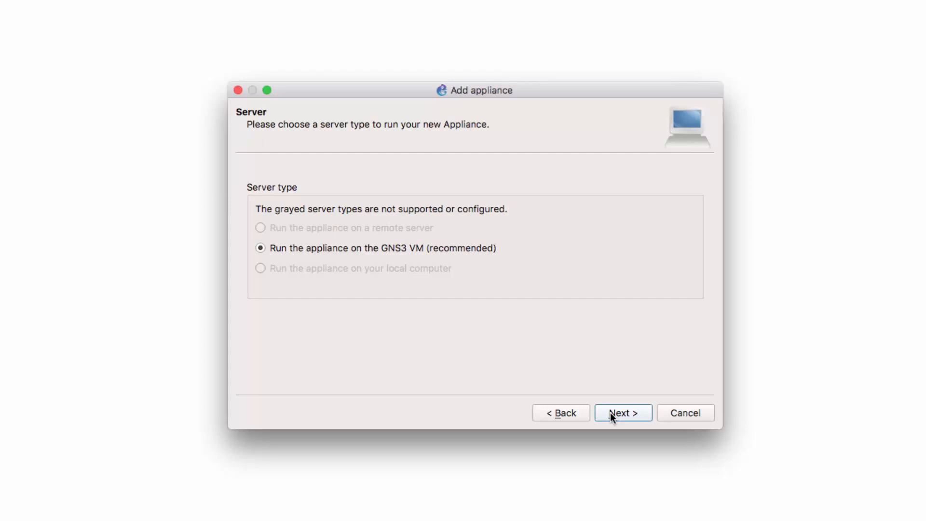
Step: Install the Alpine Linux appliance on the GNS3 VM, reviewing console type and adapter count, and finish
left_click(622, 412)
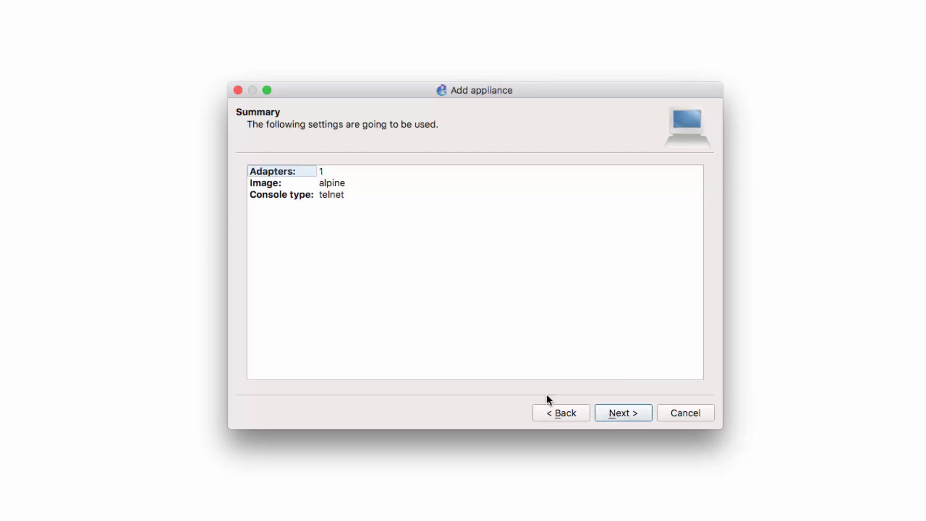
left_click(295, 195)
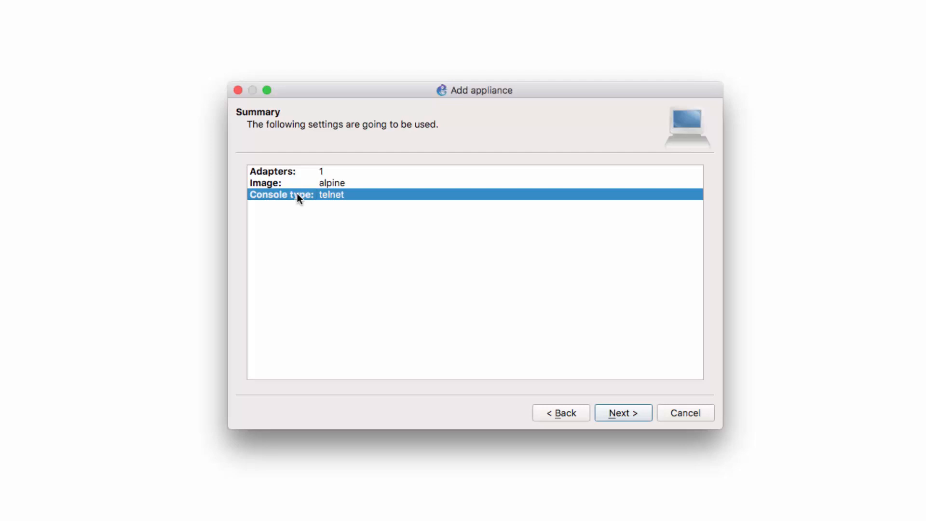
left_click(284, 172)
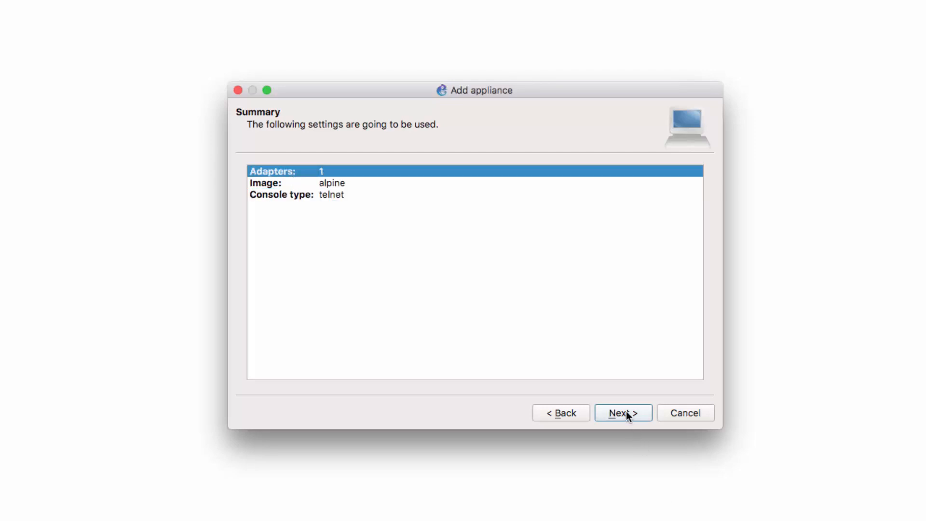
left_click(622, 413)
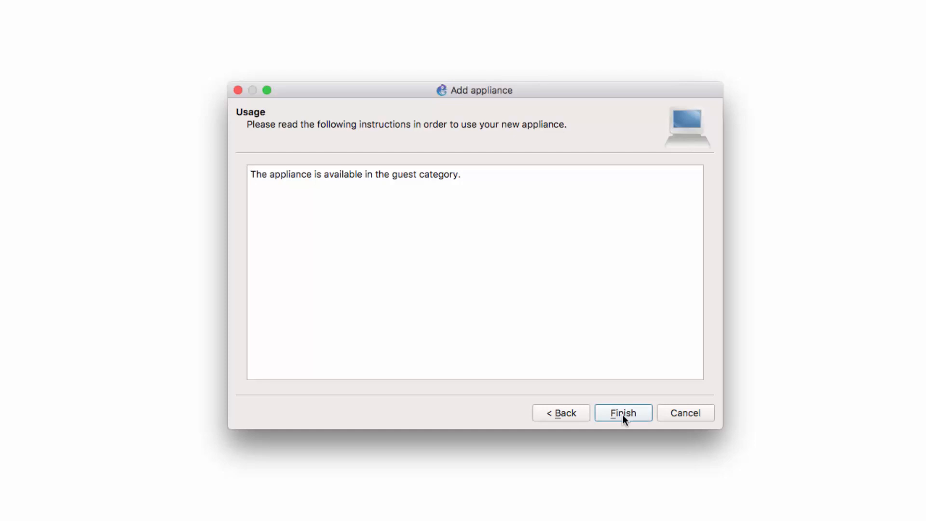
left_click(622, 412)
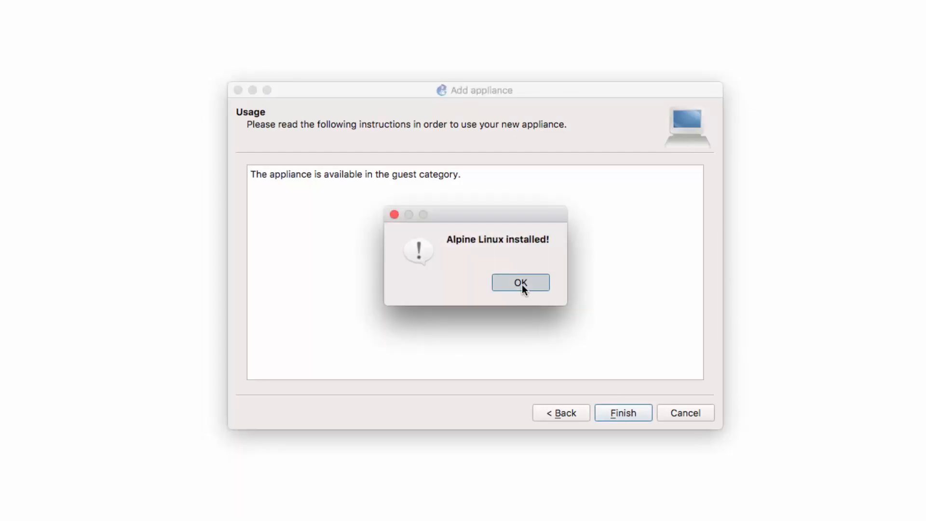
left_click(520, 283)
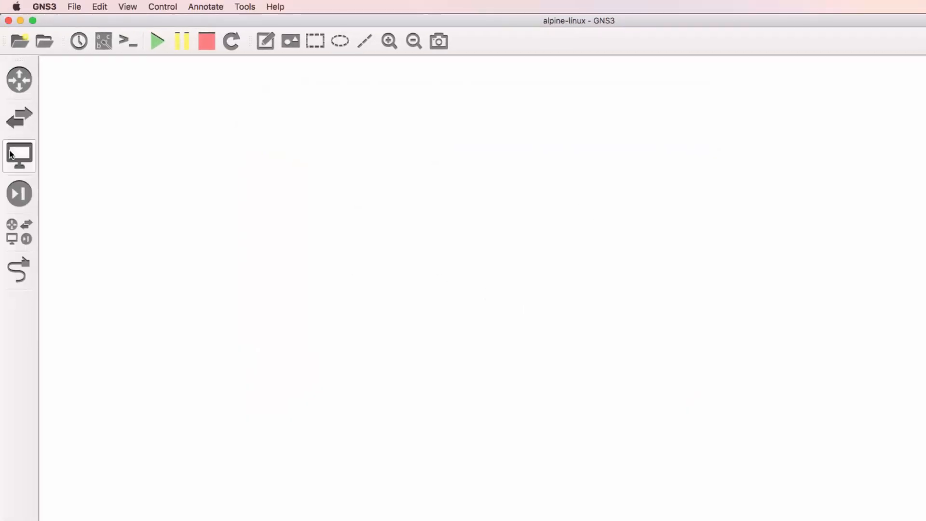
Step: Show the End devices category to place an Alpine Linux host on the canvas
left_click(19, 154)
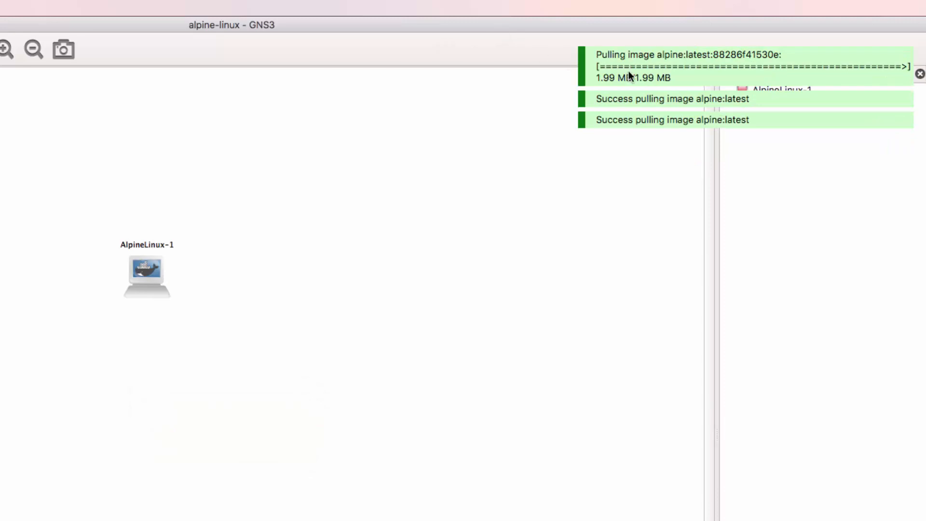
mouse_move(634, 85)
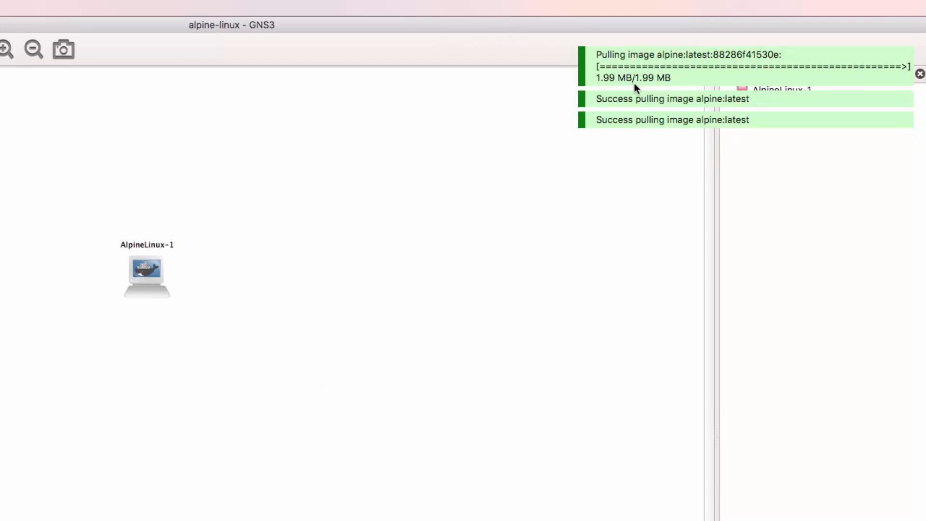
mouse_move(619, 92)
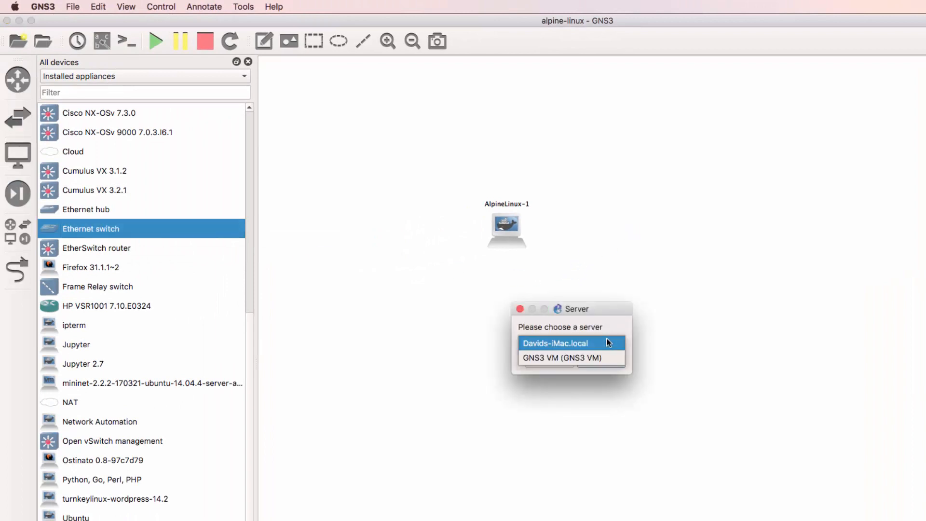
Step: Place an Ethernet switch on the GNS3 VM and link AlpineLinux-1 to Ethernetswitch-1
left_click(554, 357)
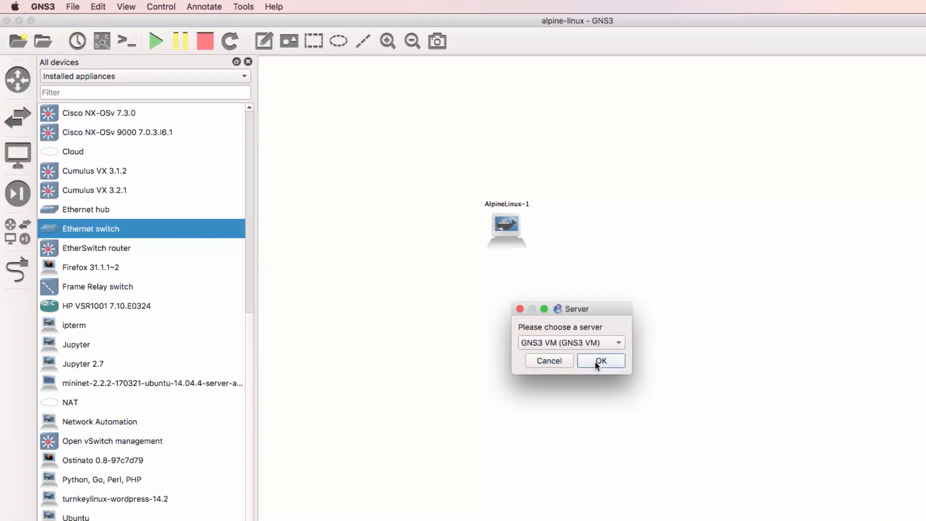
left_click(600, 361)
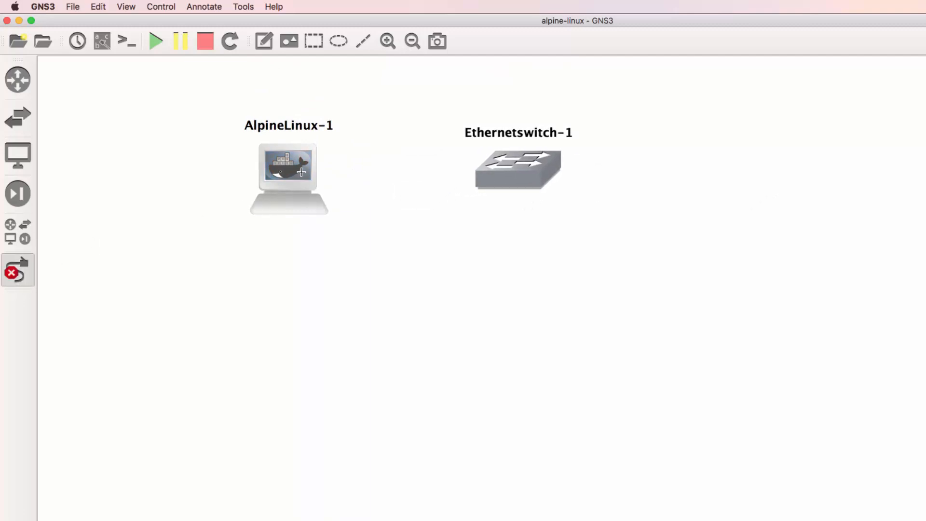
left_click_drag(288, 171, 500, 174)
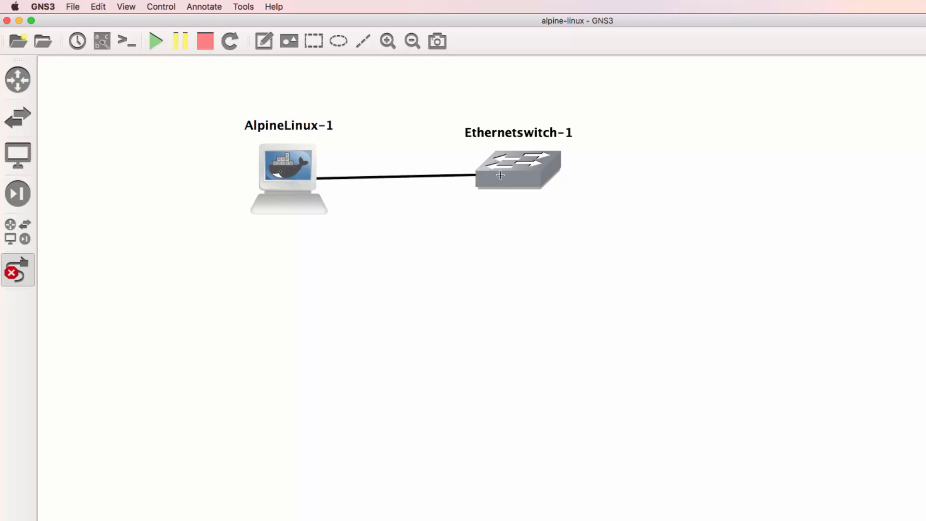
left_click(155, 40)
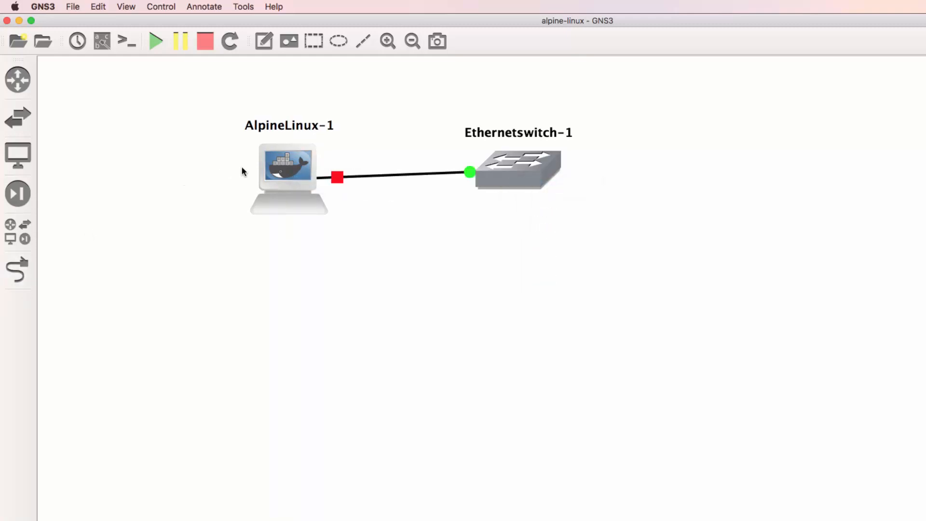
Step: Show the eth0 and e0 interface labels, start all nodes and bring up their consoles
left_click(101, 40)
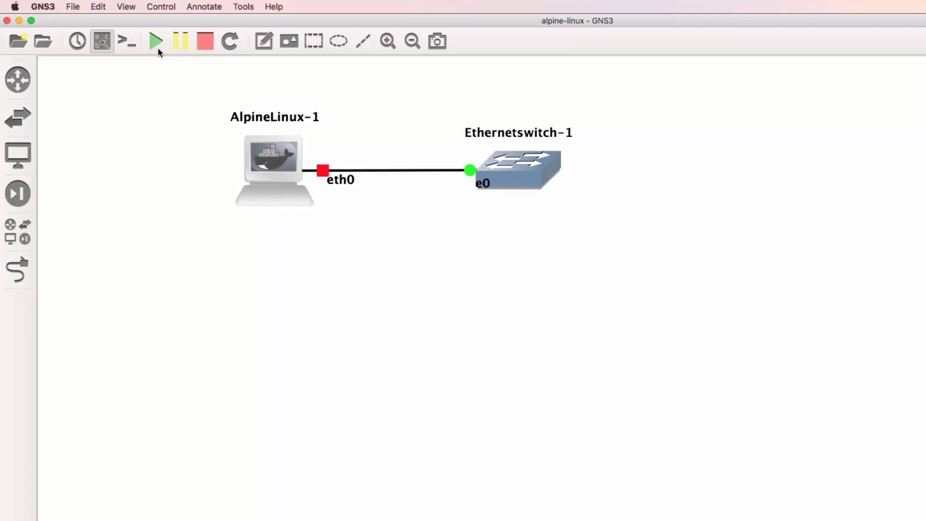
left_click(156, 41)
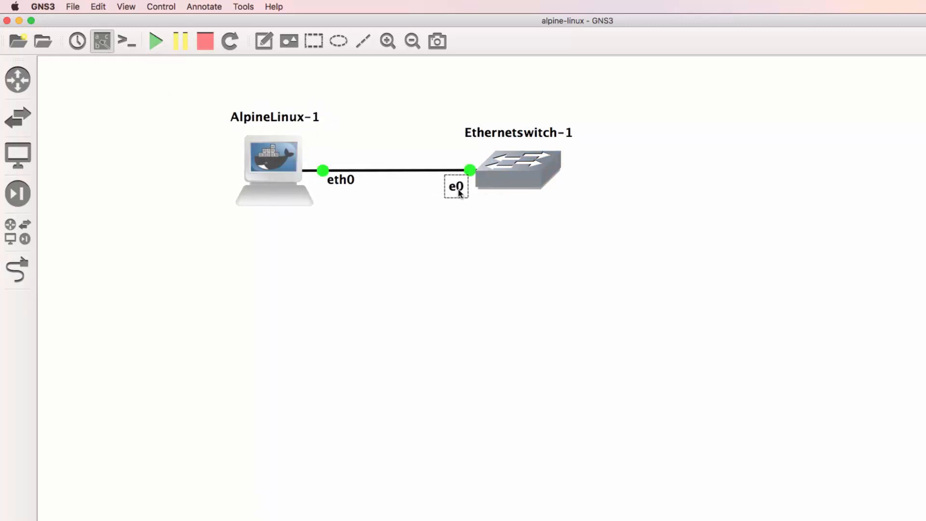
left_click(126, 40)
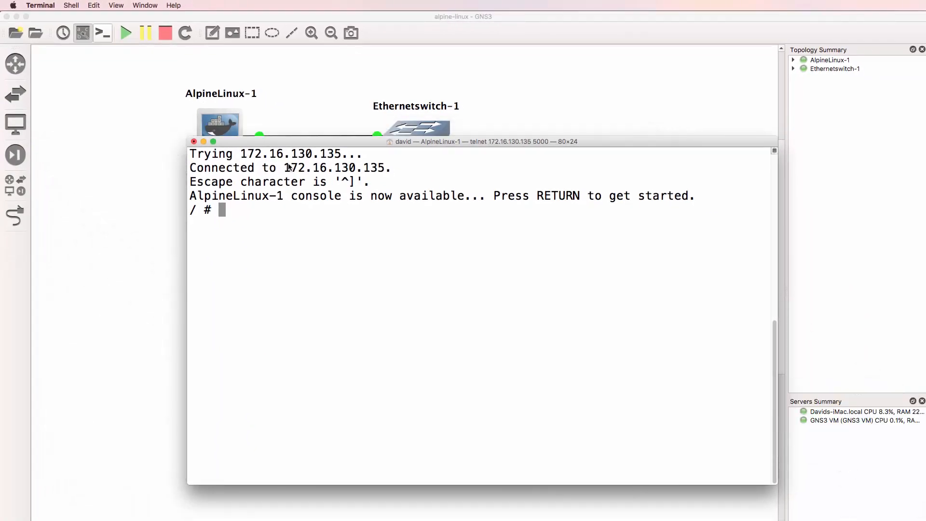
Step: Run ifconfig on AlpineLinux-1 and edit /etc/network/interfaces in vi to enable eth0 DHCP
type("i")
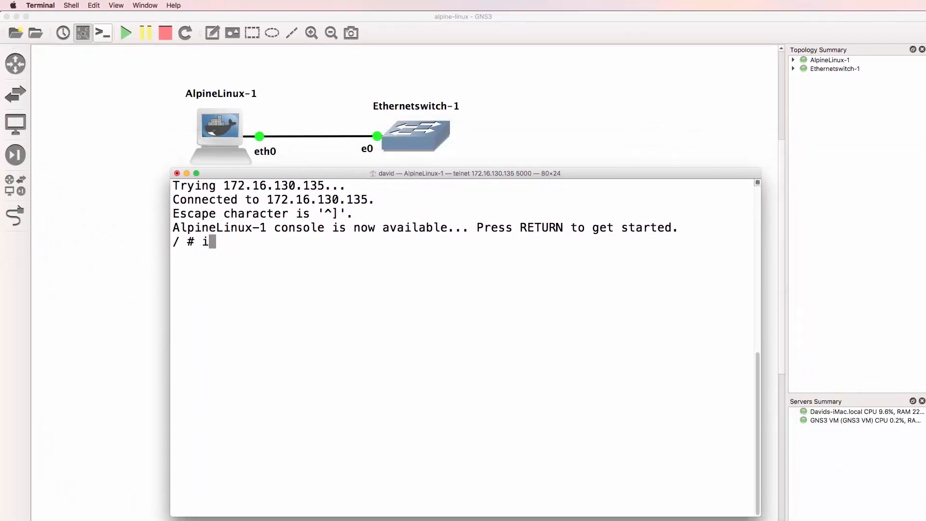
type("fconfig")
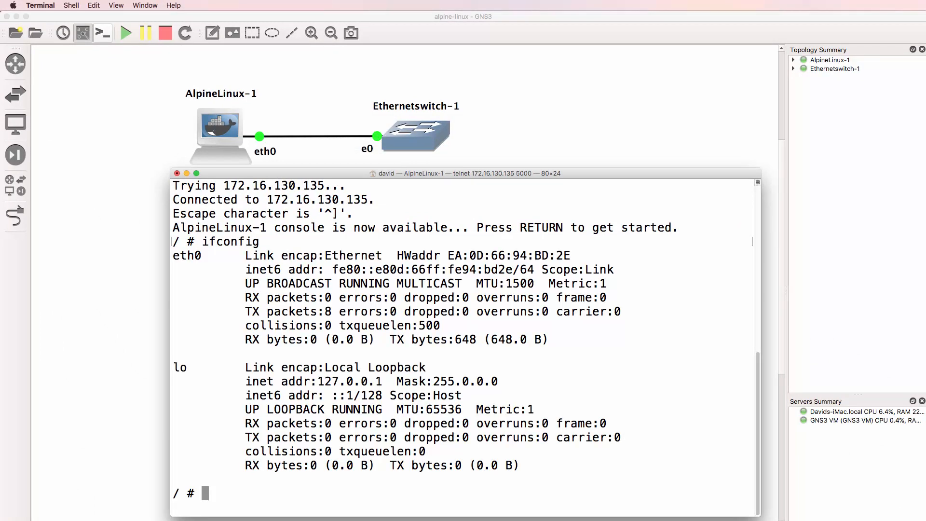
type("vi /et")
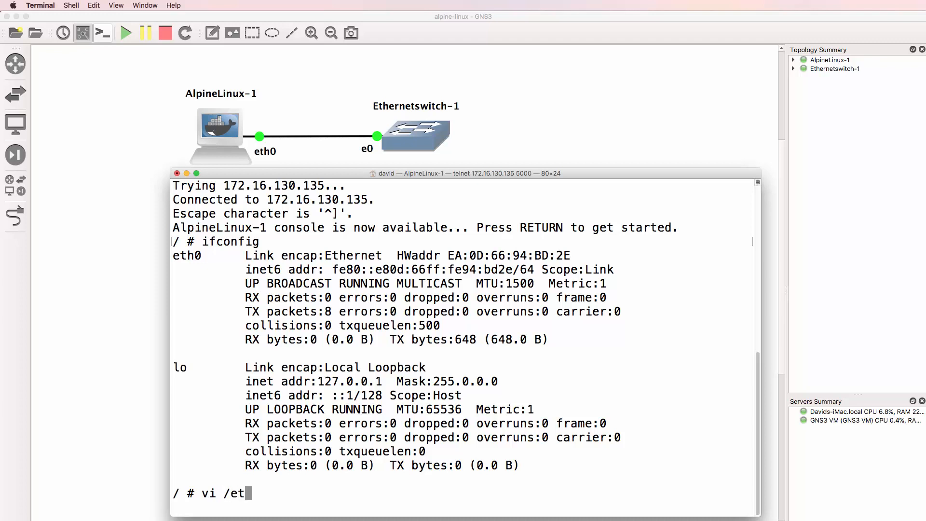
type("c/network/")
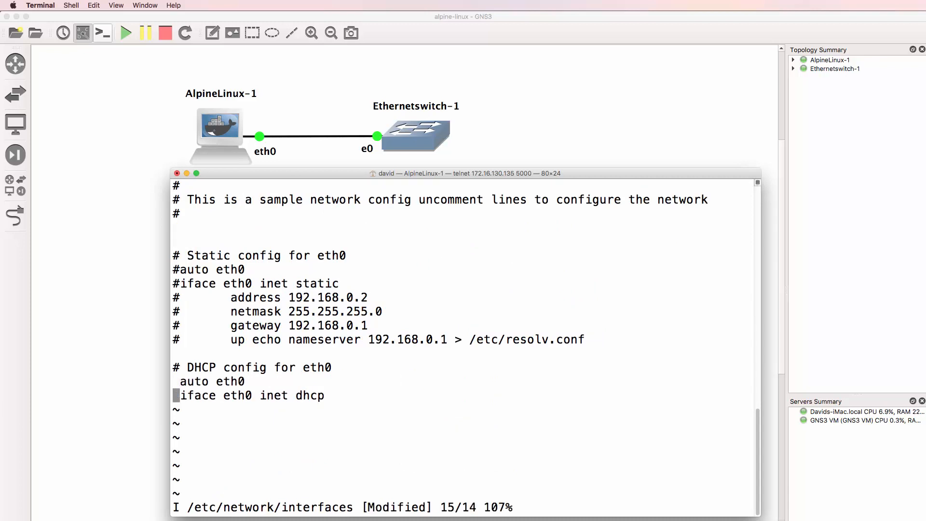
Step: Save the file with :wq! and cat /etc/network/interfaces to confirm the DHCP lines
type(":w")
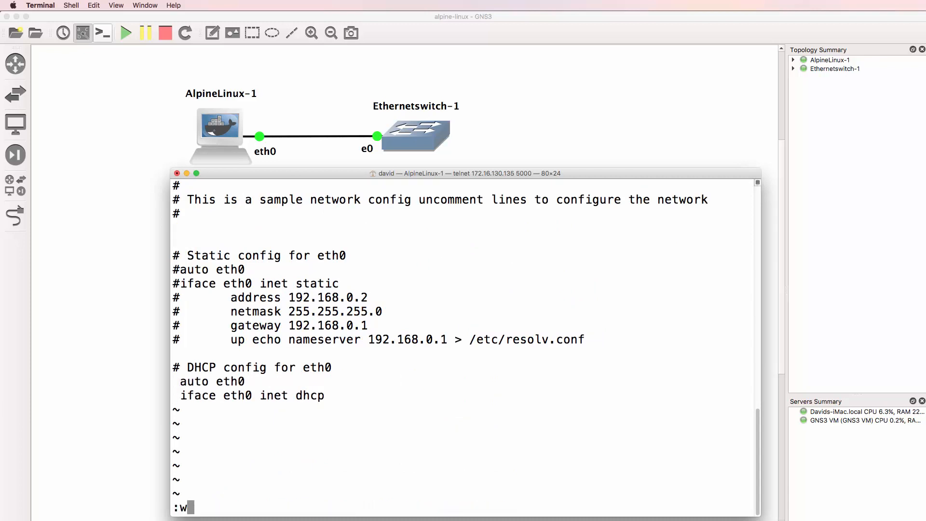
type("q!")
type("cat")
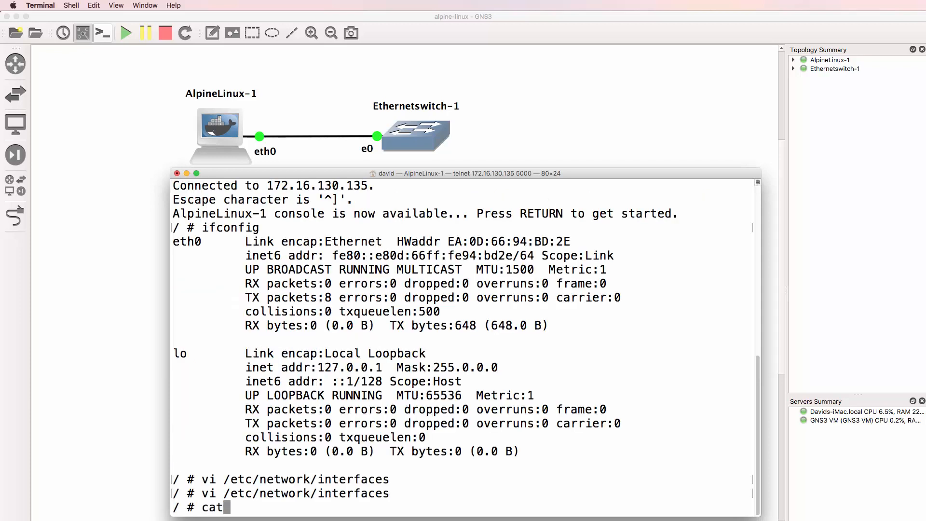
type("/etc/network/in")
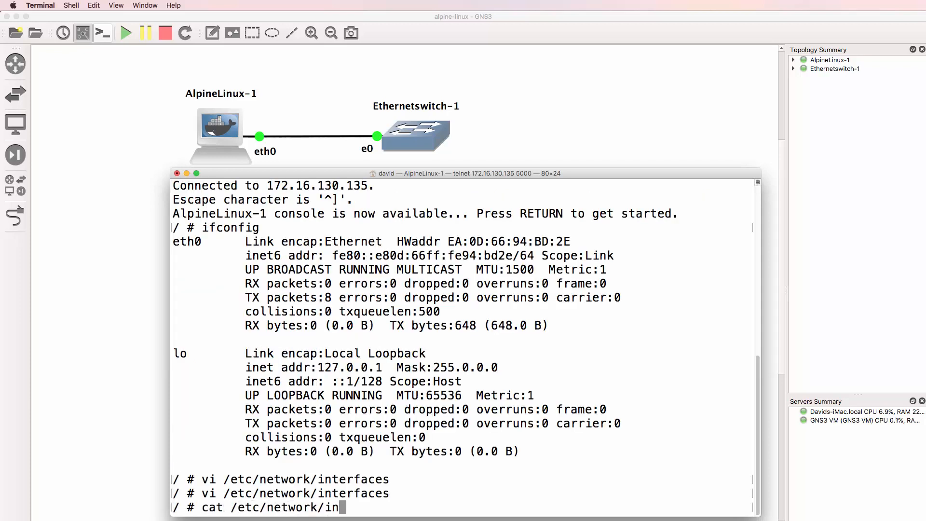
key("Return")
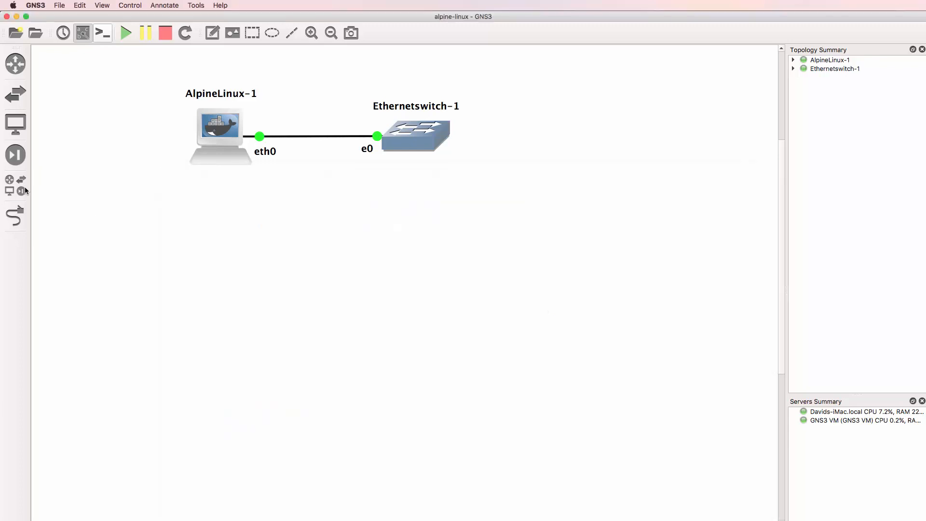
Step: Add a NAT-1 cloud on the GNS3 VM and link Ethernetswitch-1 e1 to nat0
left_click(14, 185)
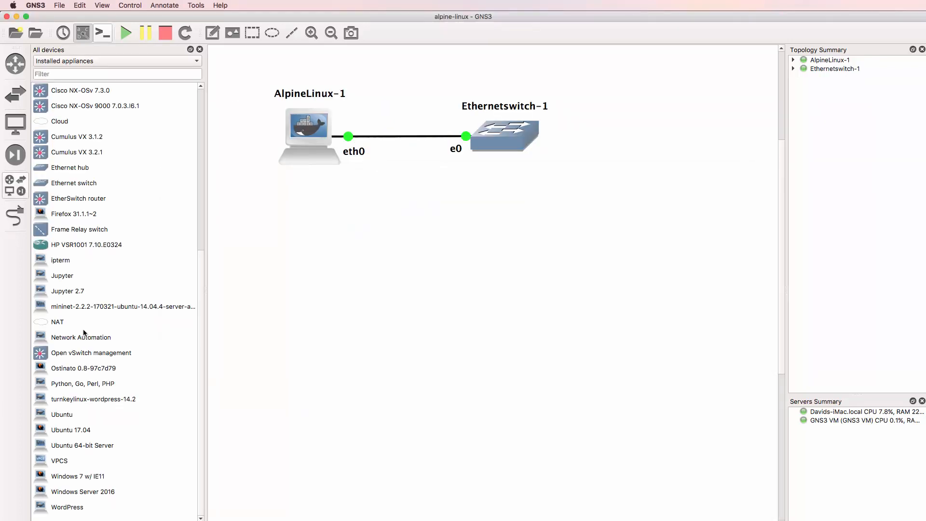
double_click(57, 321)
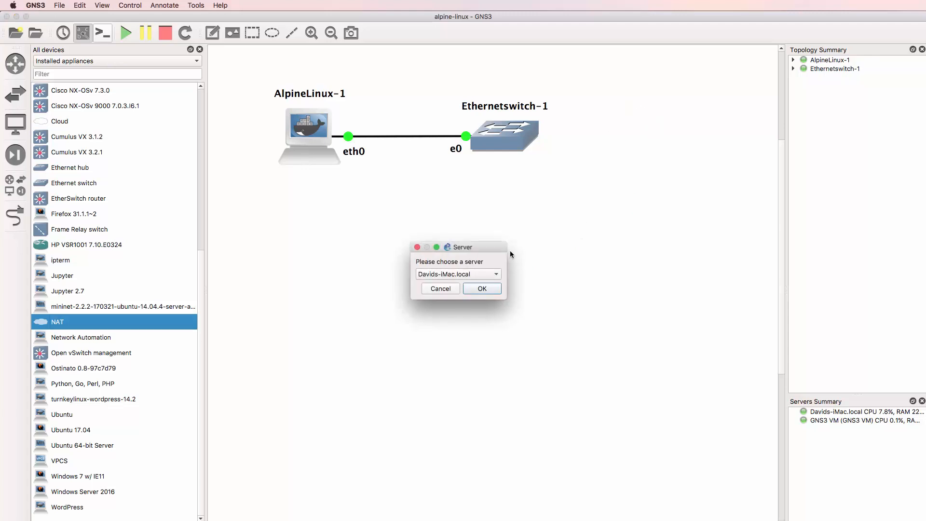
left_click(457, 273)
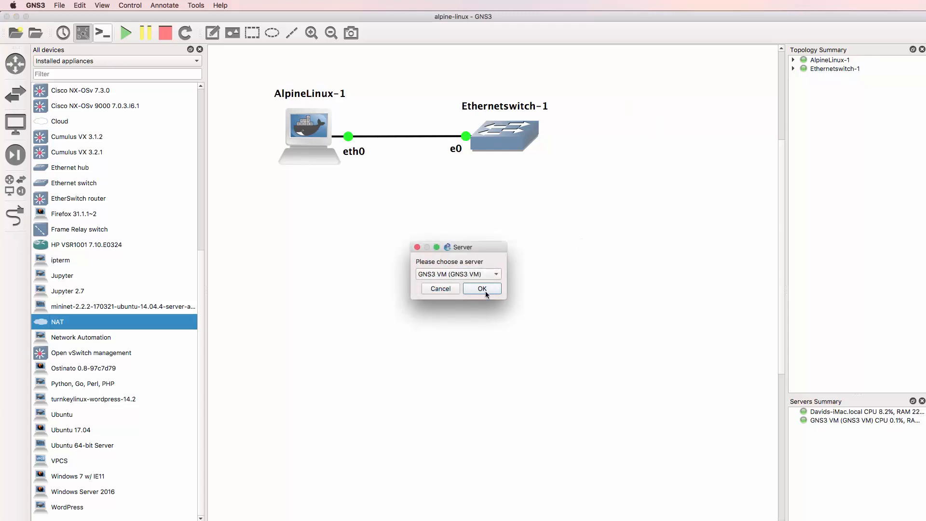
left_click(482, 288)
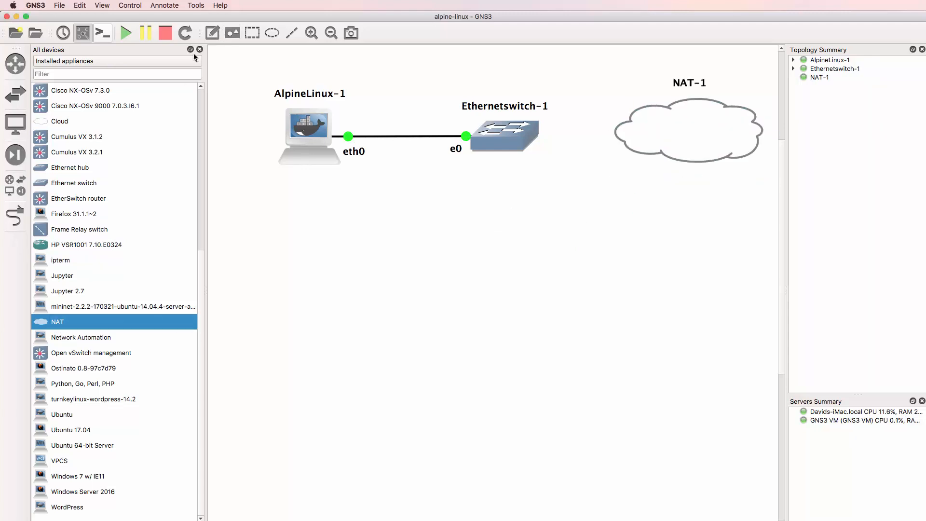
left_click(198, 50)
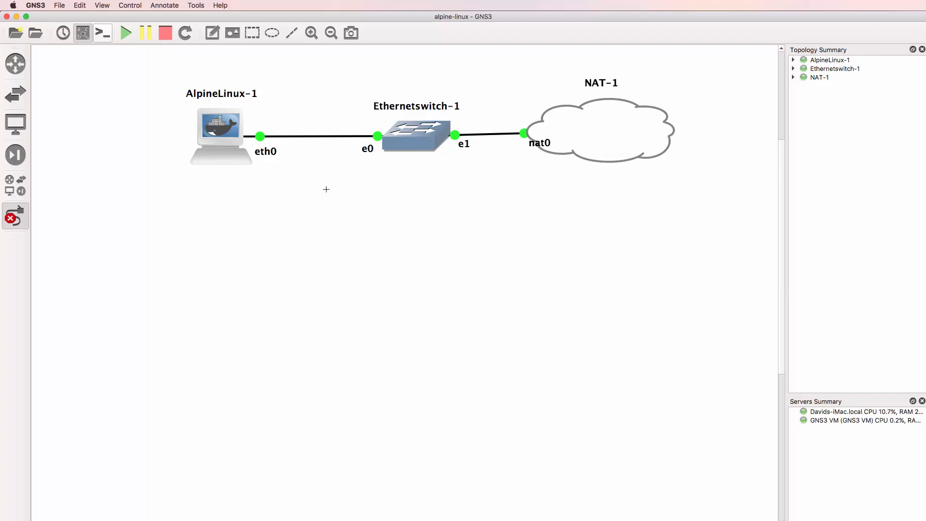
left_click(598, 130)
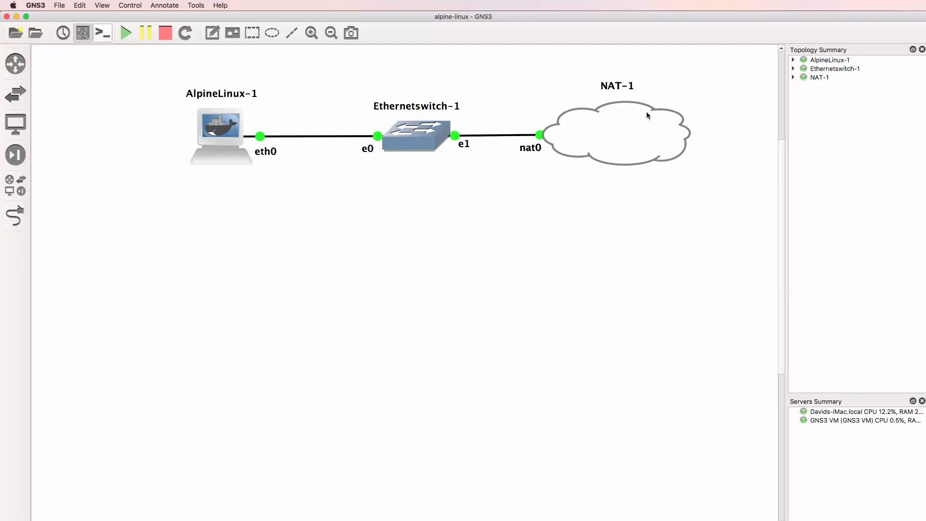
Step: Stop AlpineLinux-1 and start it again from its node menu
right_click(219, 127)
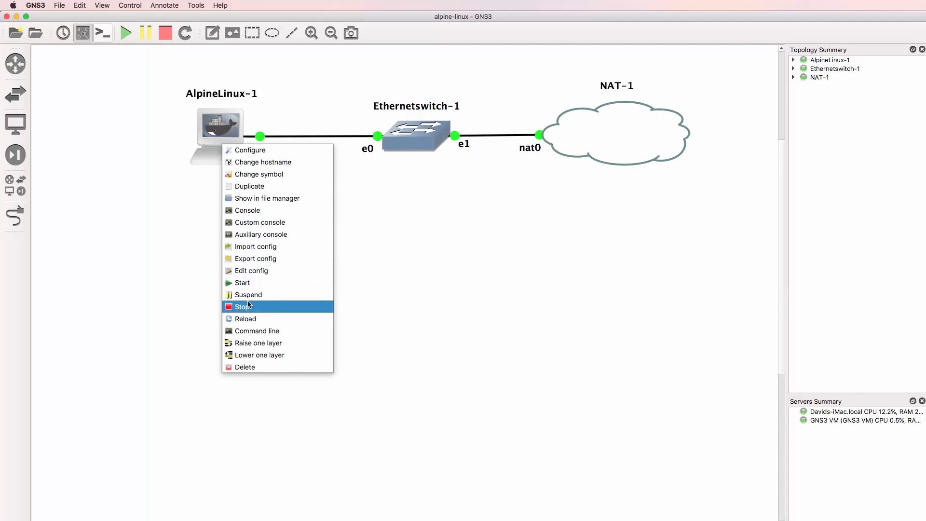
left_click(242, 306)
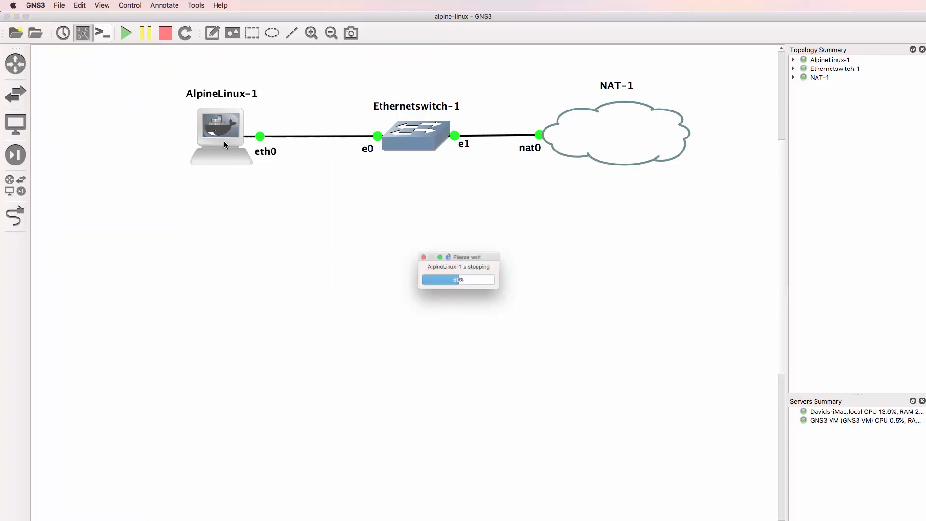
right_click(222, 127)
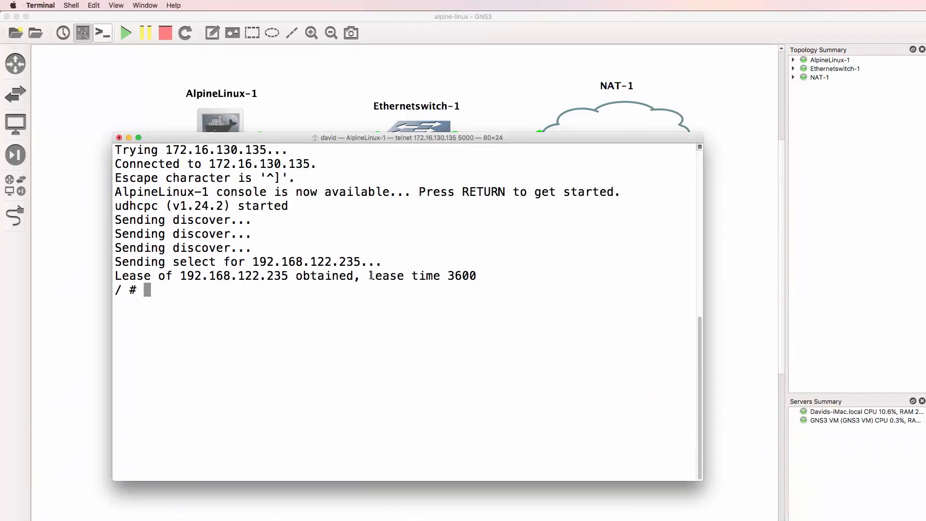
Step: Verify DHCP lease 192.168.122.235 with ifconfig and route -n, then ping google.com and cisco.com with 0% loss
left_click_drag(115, 276, 367, 276)
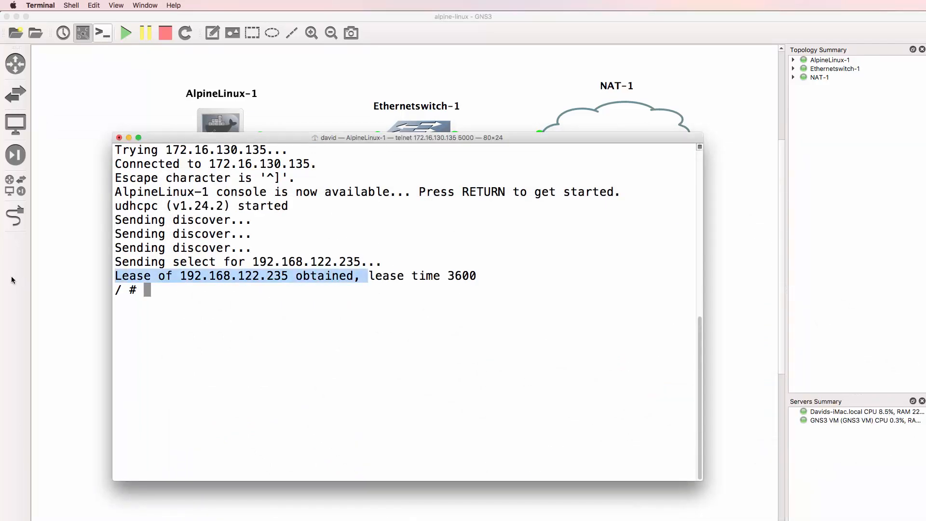
type("ifconfig")
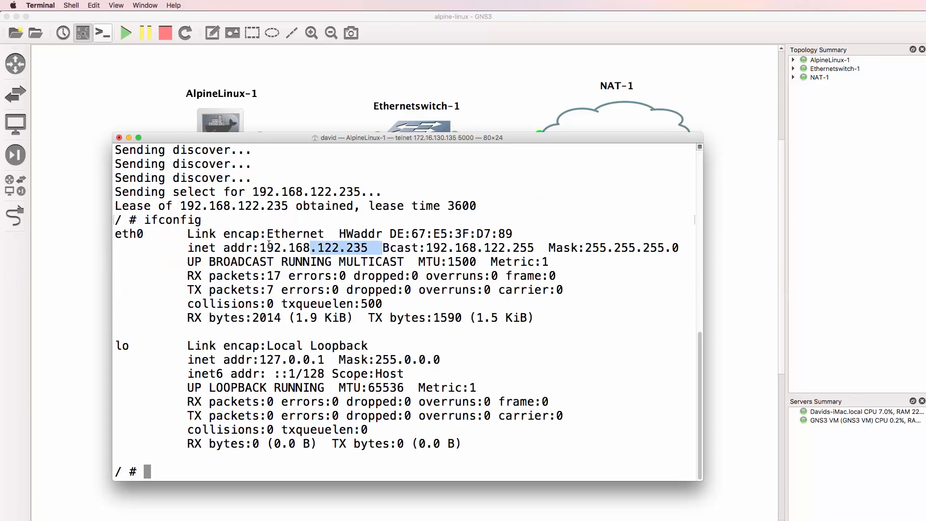
type("route -n")
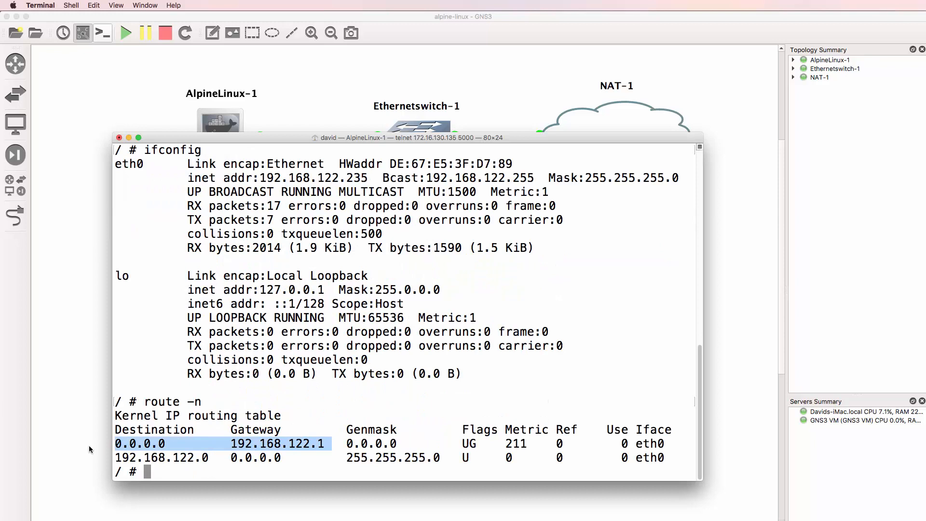
type("ping google.com")
type("ping cisco.com")
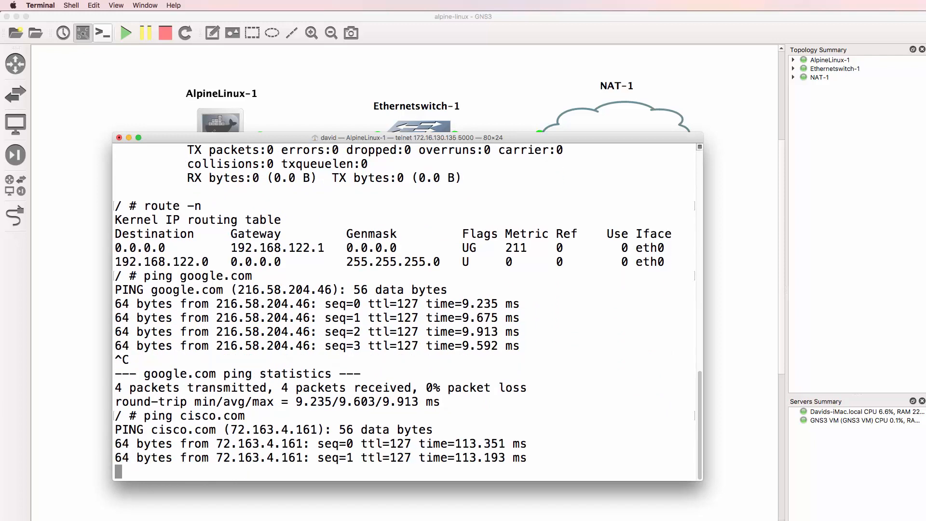
key("ctrl+c")
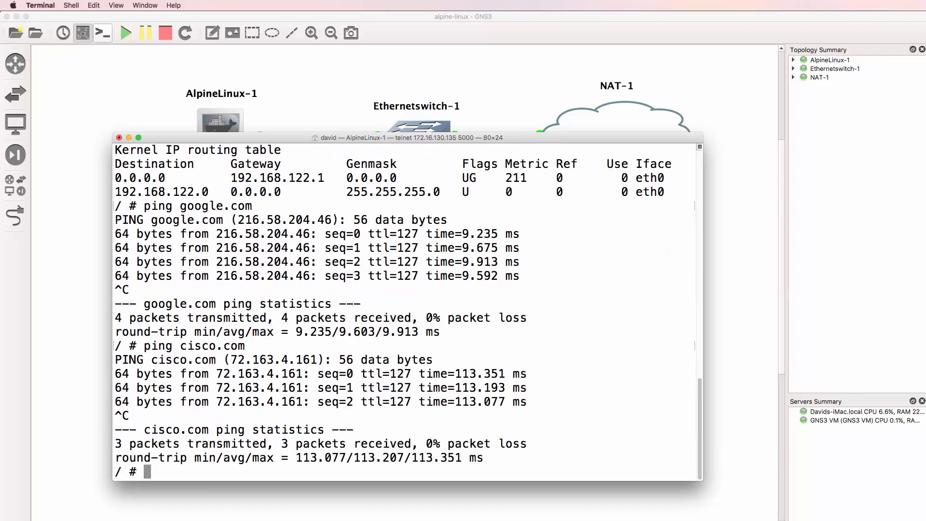